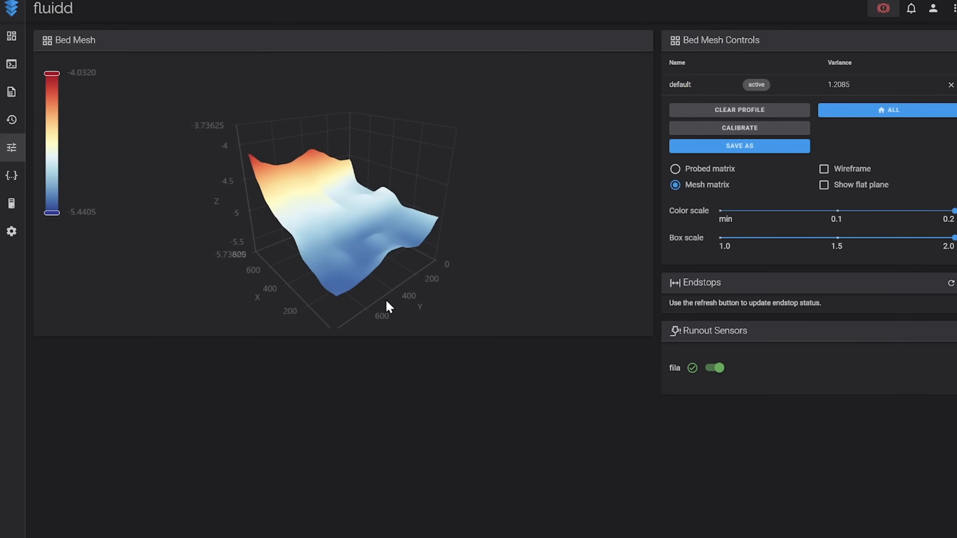
Step: Set fade_start: 1 under [bed_mesh] in printer.cfg
{"action": "left_click_drag", "start_coordinate": [390, 307], "coordinate": [455, 322]}
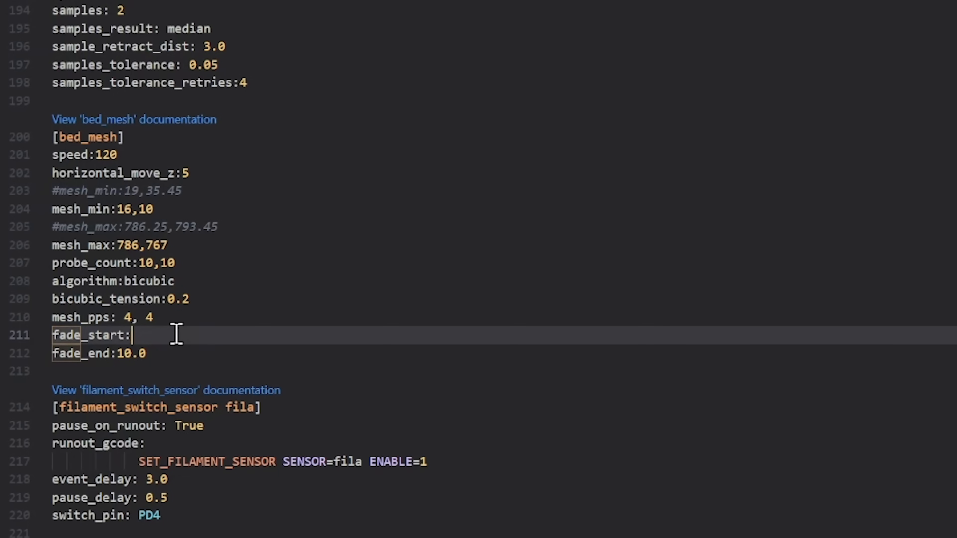
{"action": "type", "text": "1"}
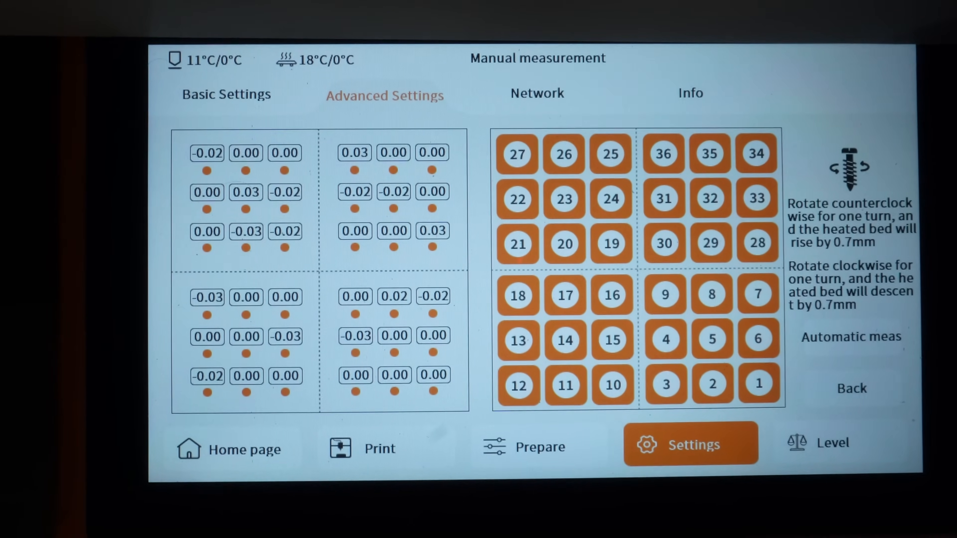
{"action": "left_click", "coordinate": [832, 442]}
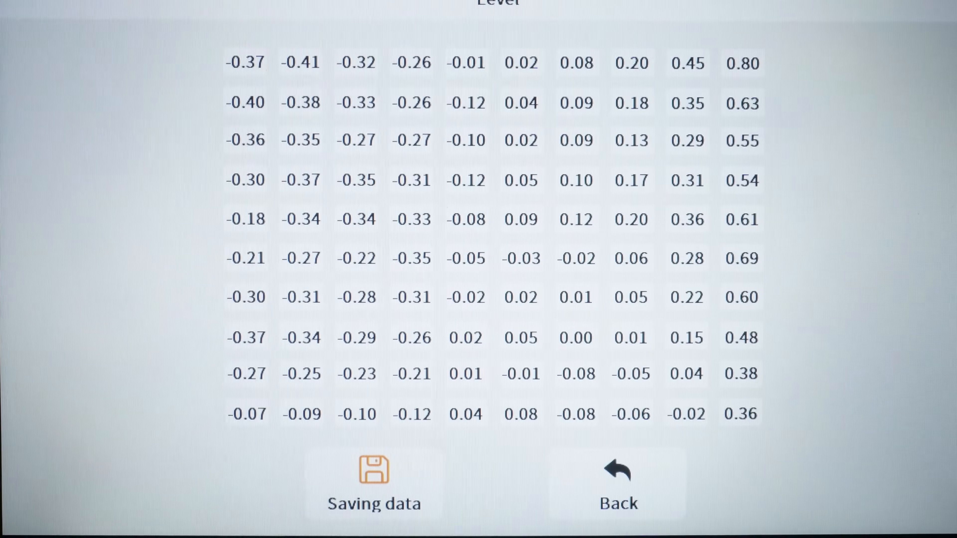